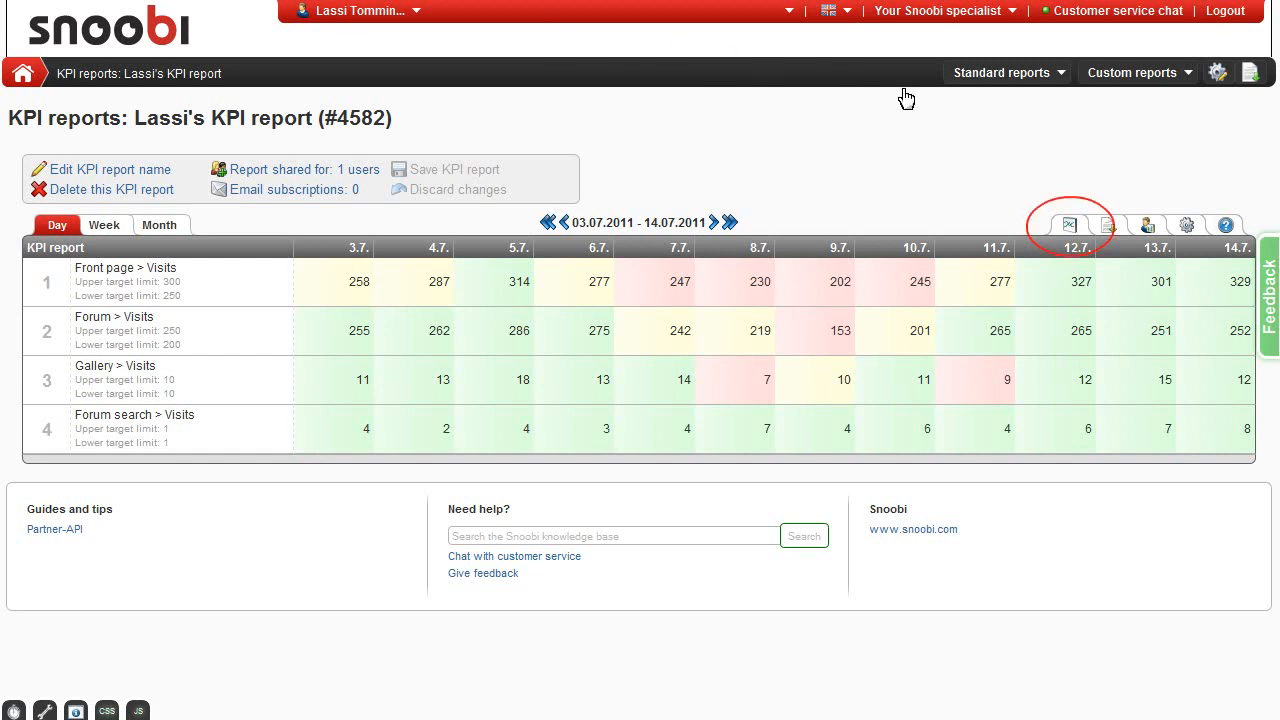
Step: Start a new chart named 'Forum visits' plotting Forum and Forum search visits as lines
click(1069, 224)
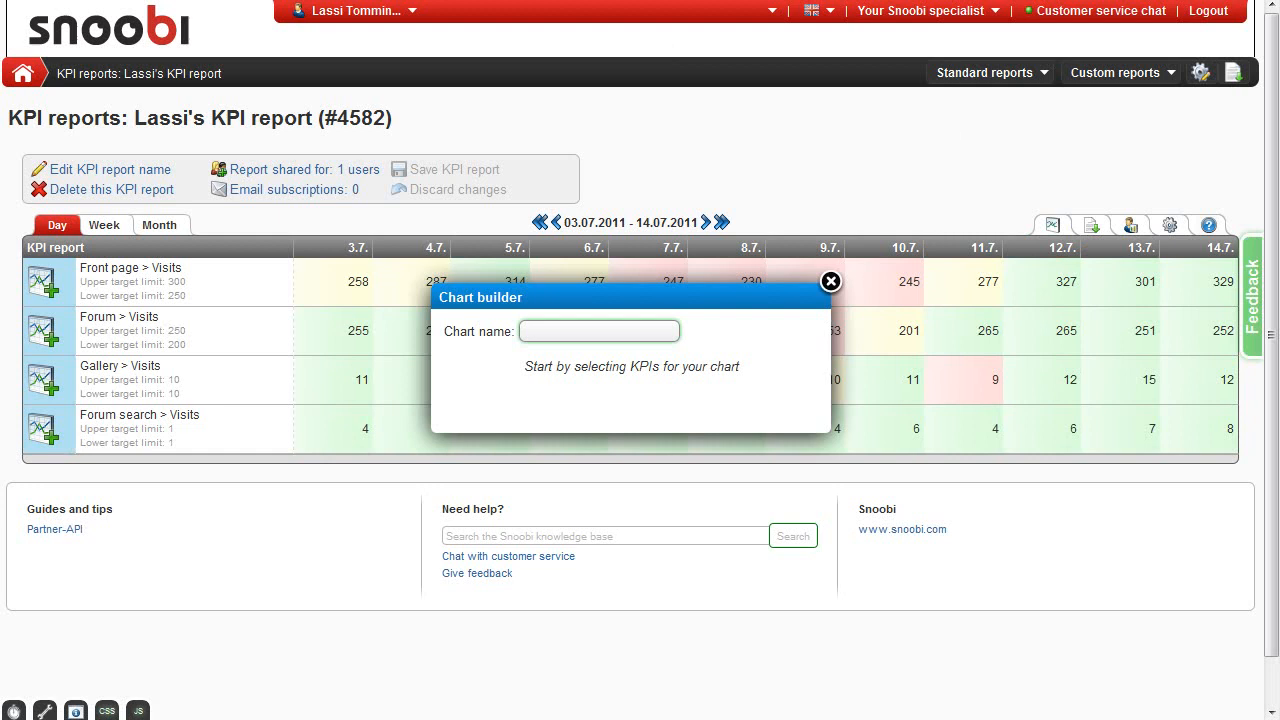
text(Forum vis)
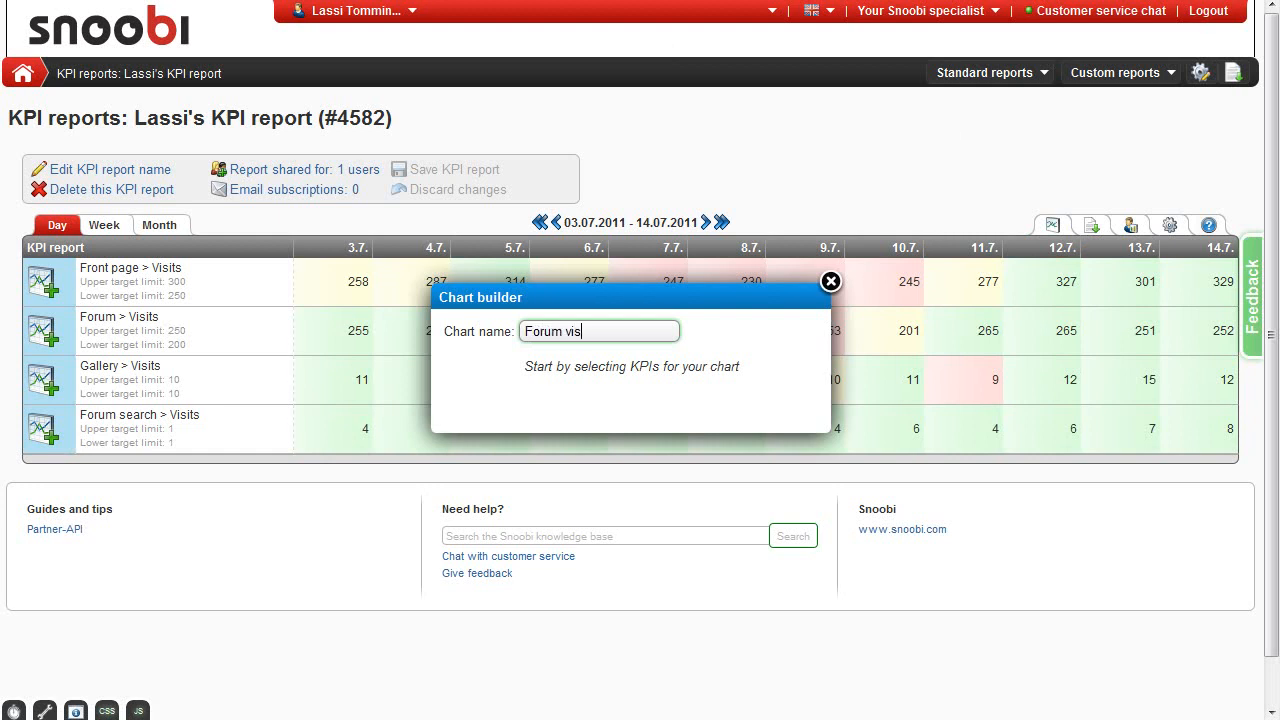
text(its)
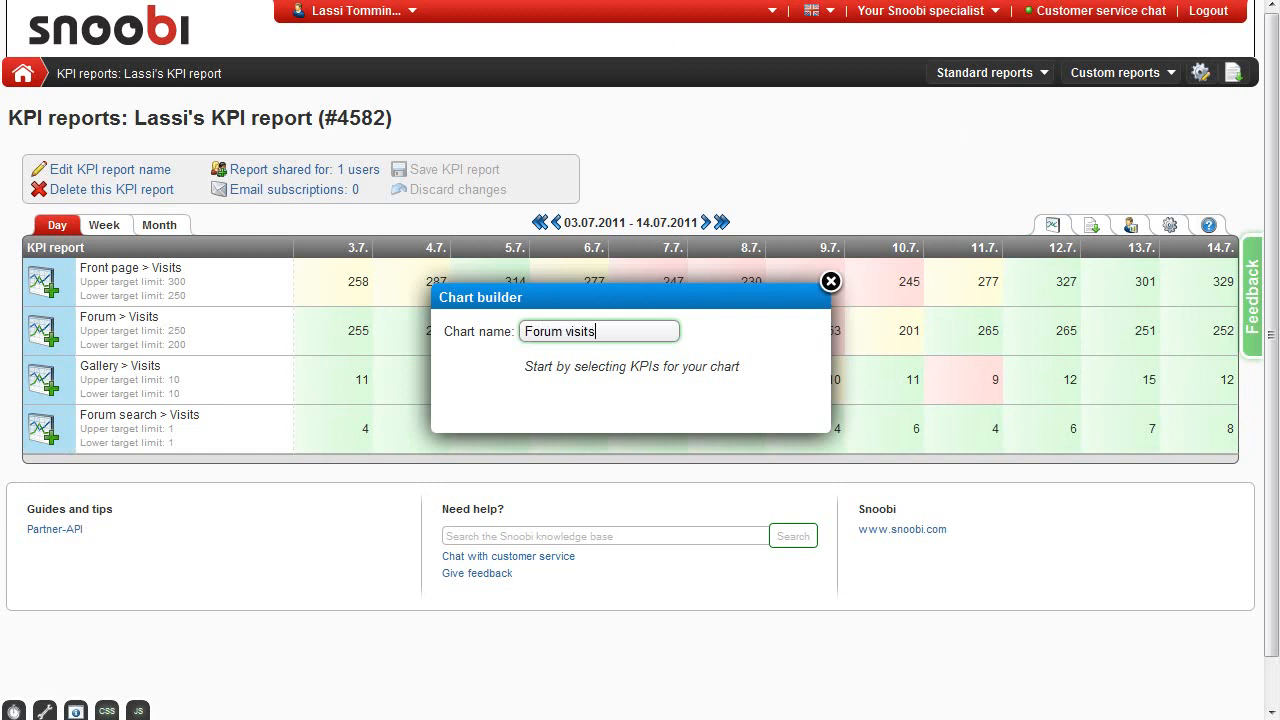
click(48, 433)
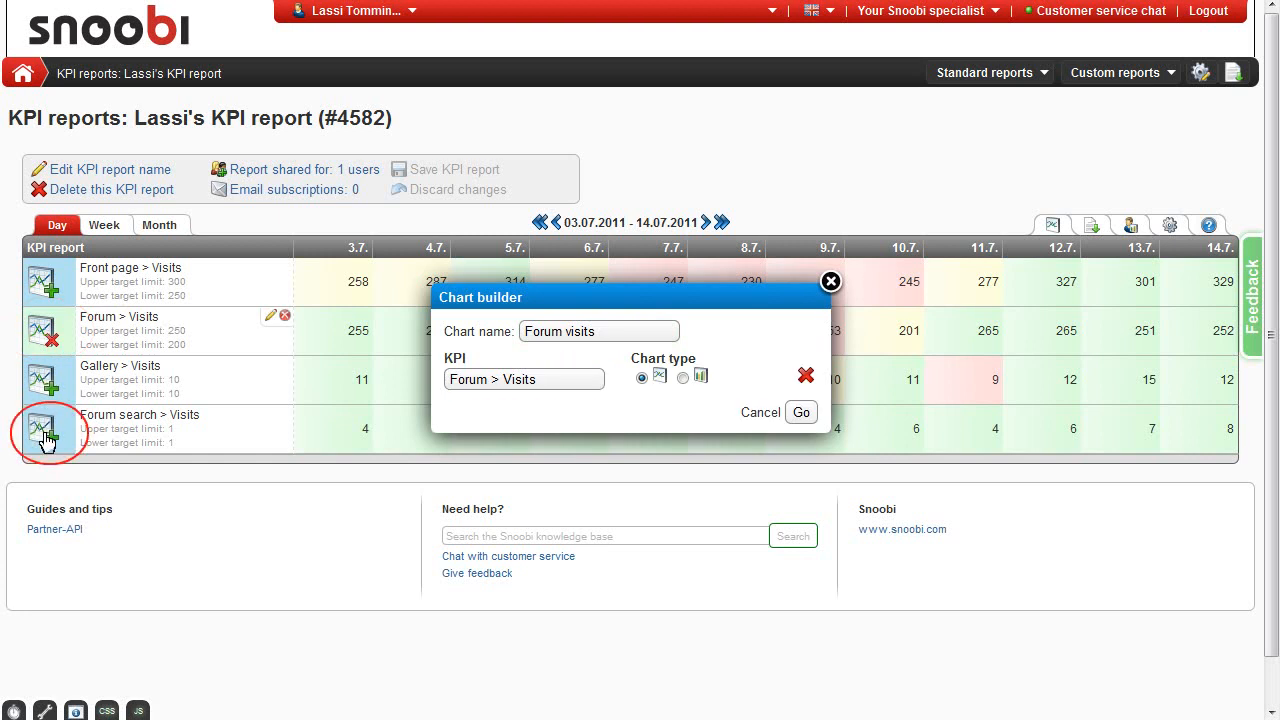
click(47, 422)
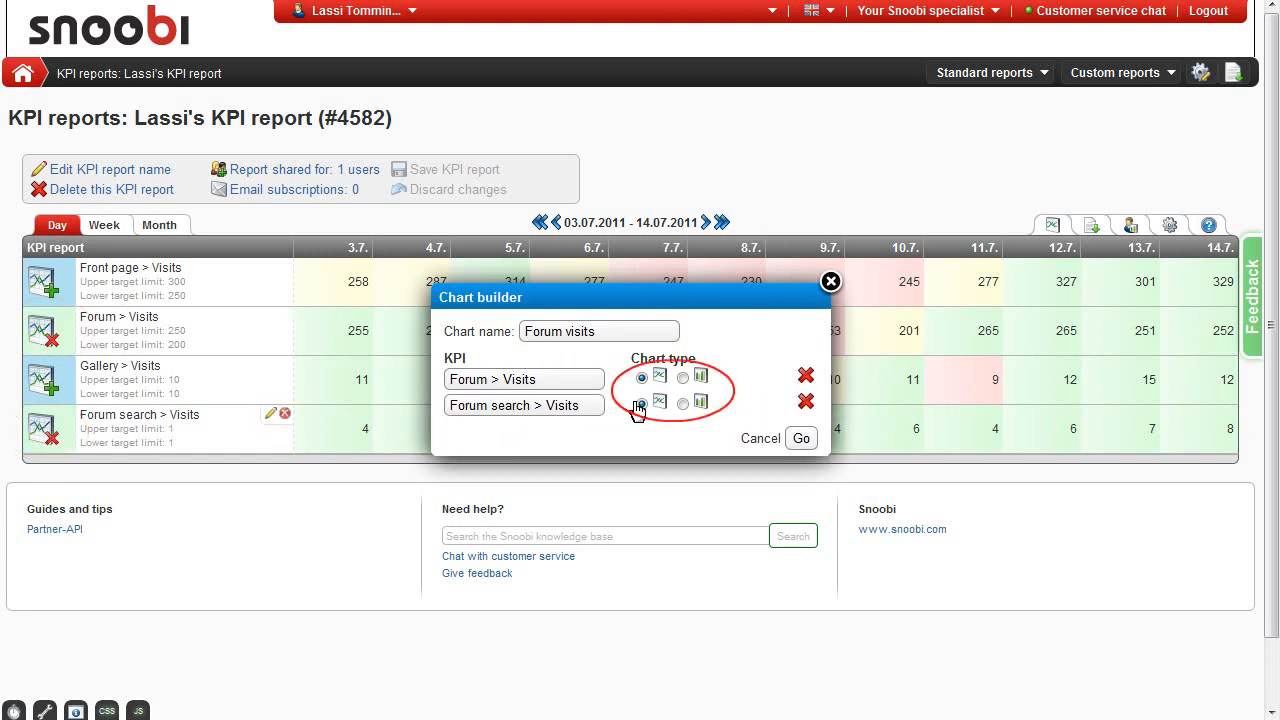
click(641, 402)
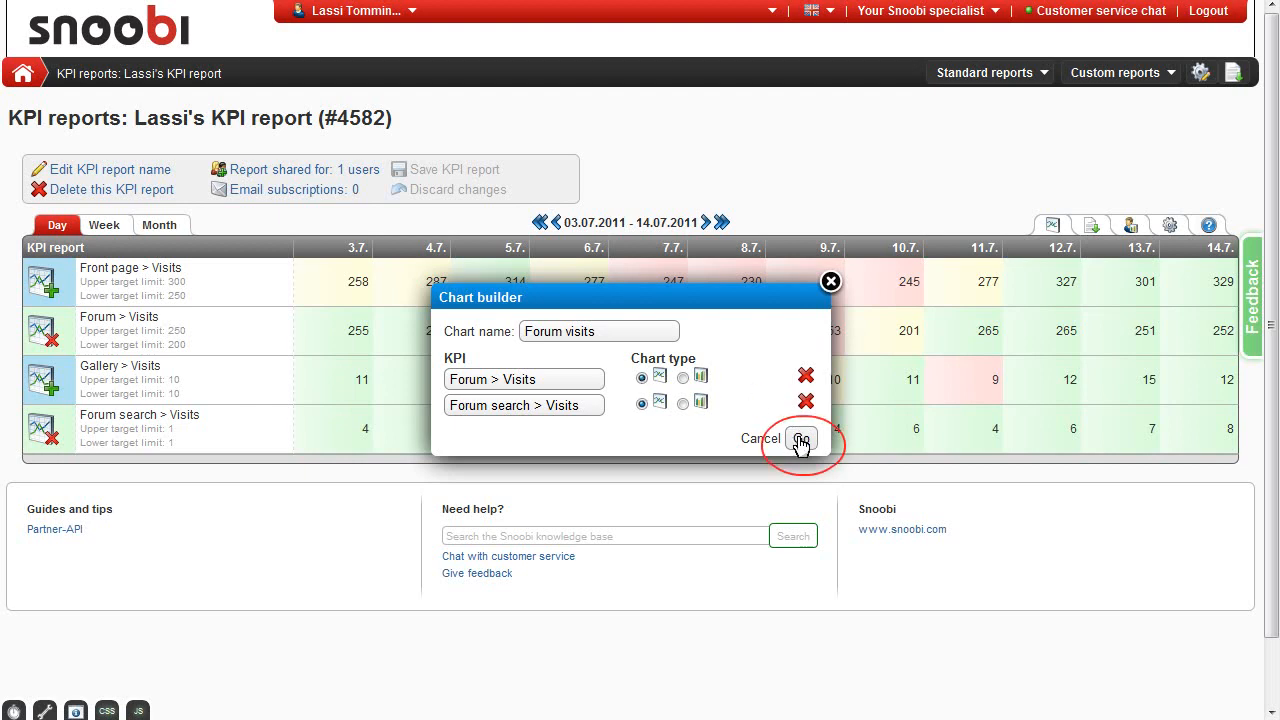
Step: Add the Forum visits chart to the KPI report and scroll down to it
click(801, 439)
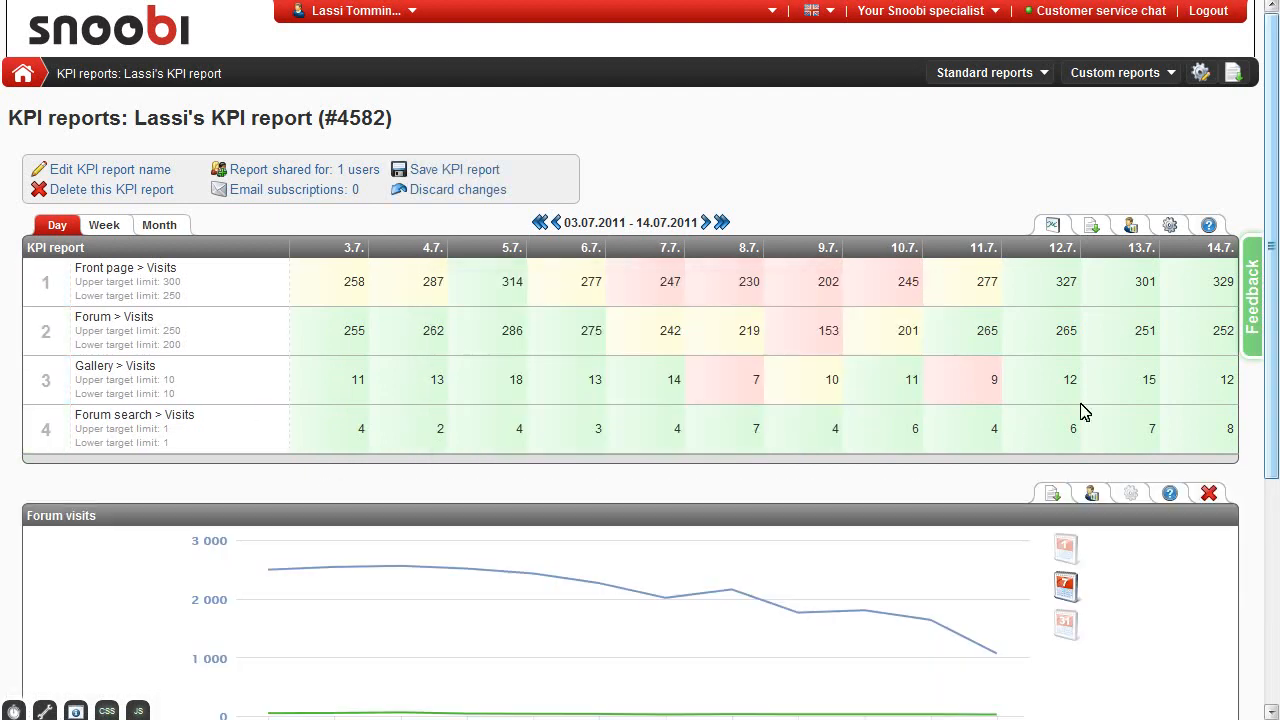
scroll(down, 3)
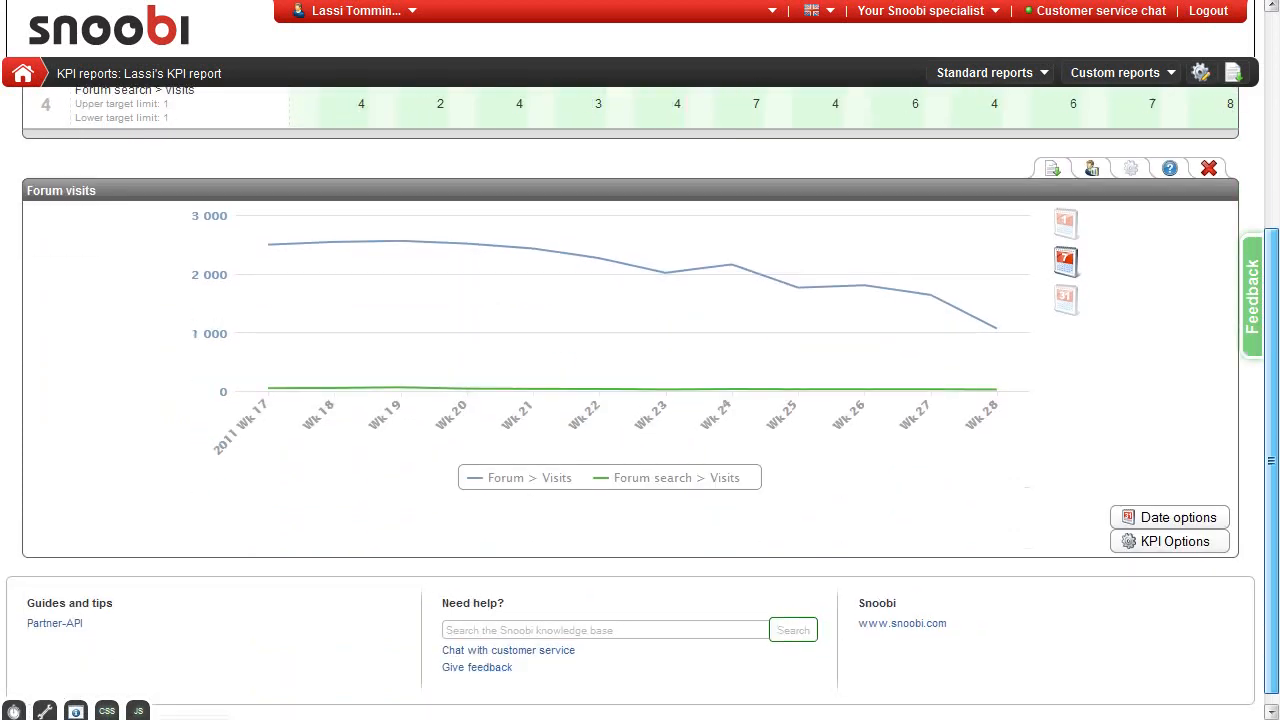
scroll(down, 3)
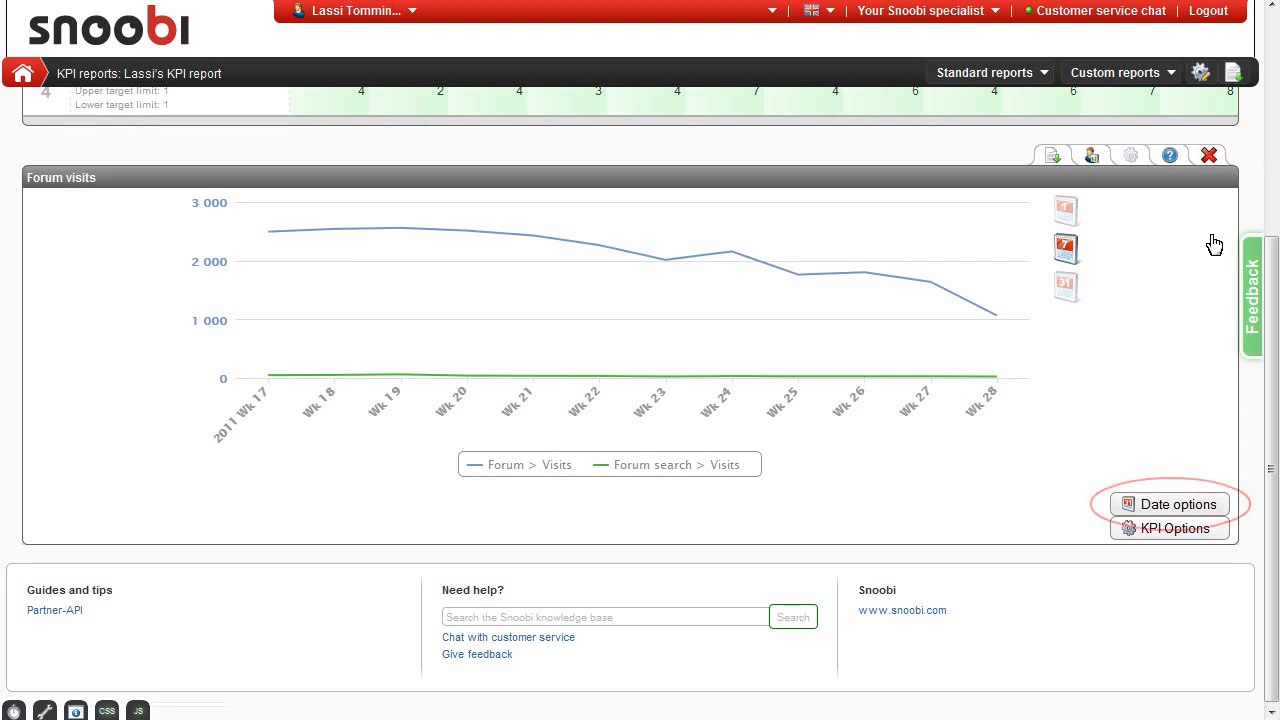
Step: Try a 4-week comparison offset on the chart, then reset it to 0
click(1168, 504)
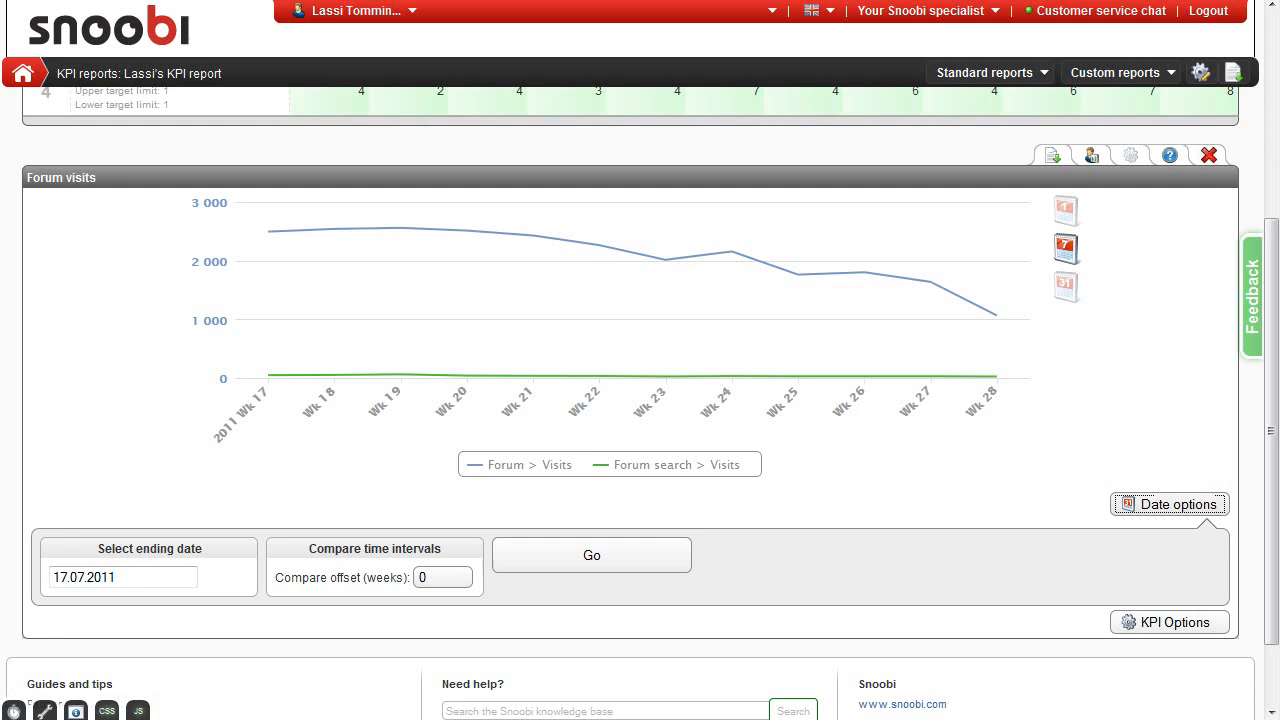
mouse_move(1192, 512)
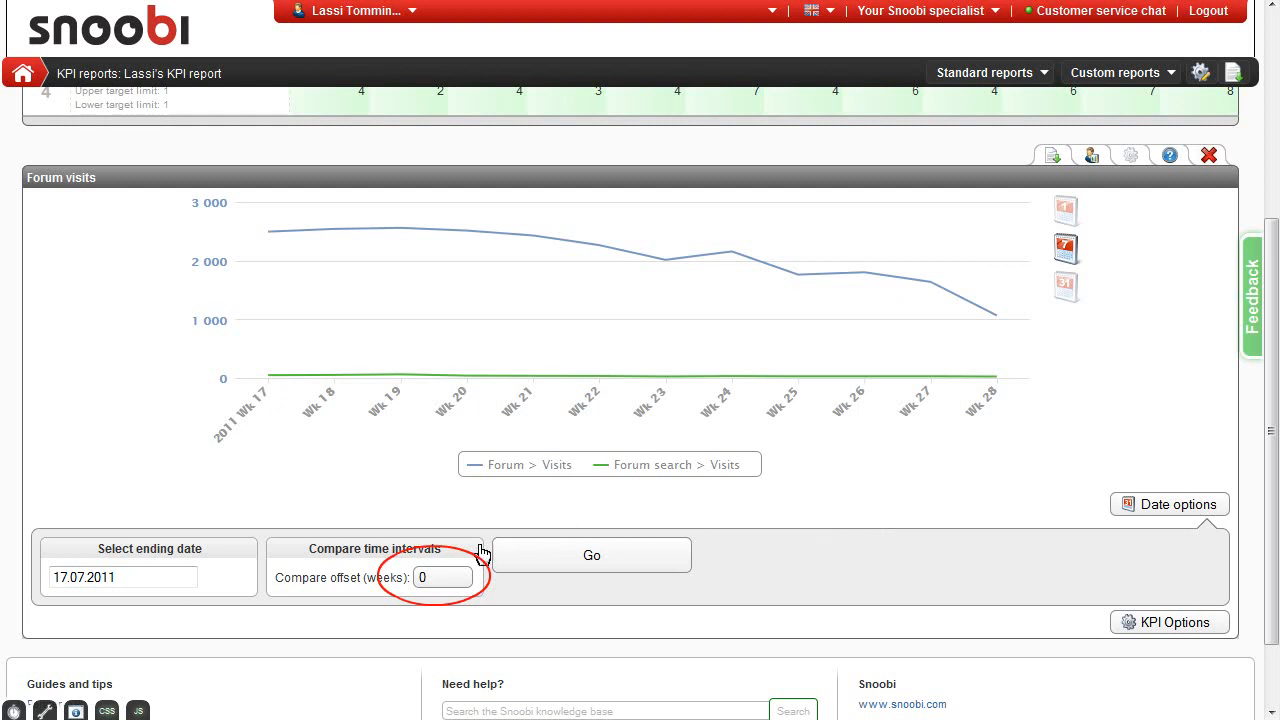
text(4)
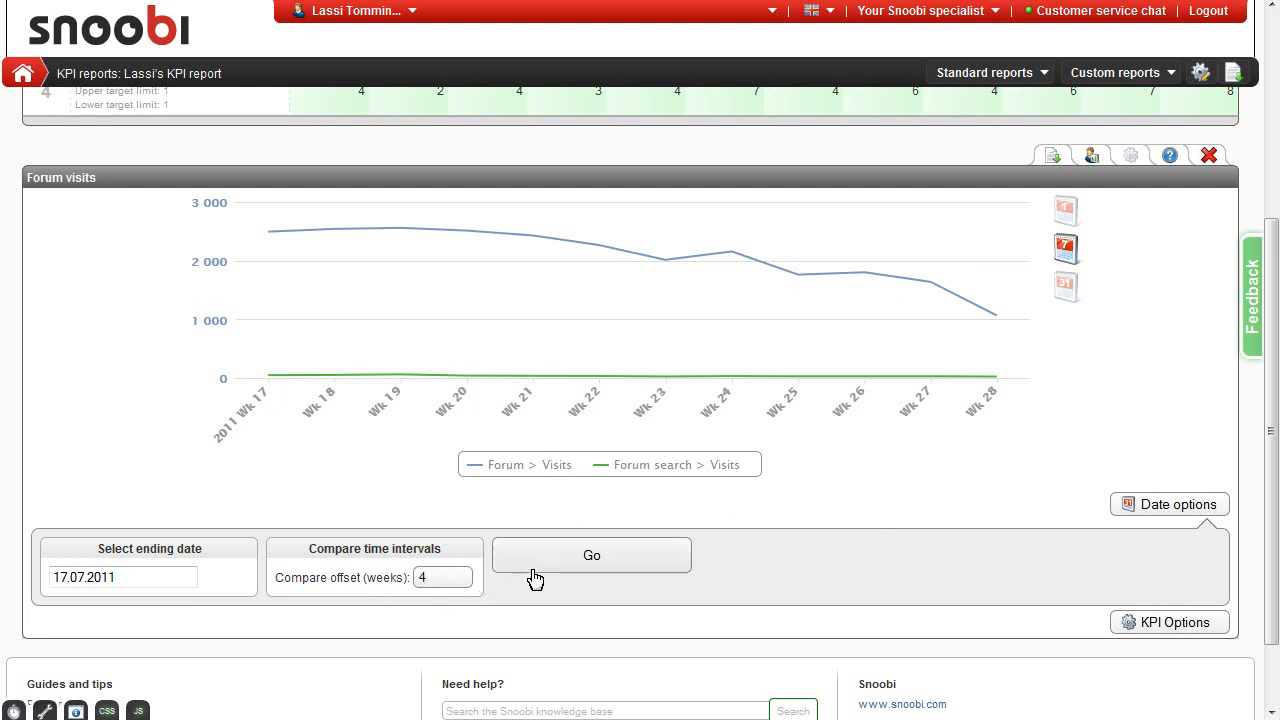
click(591, 555)
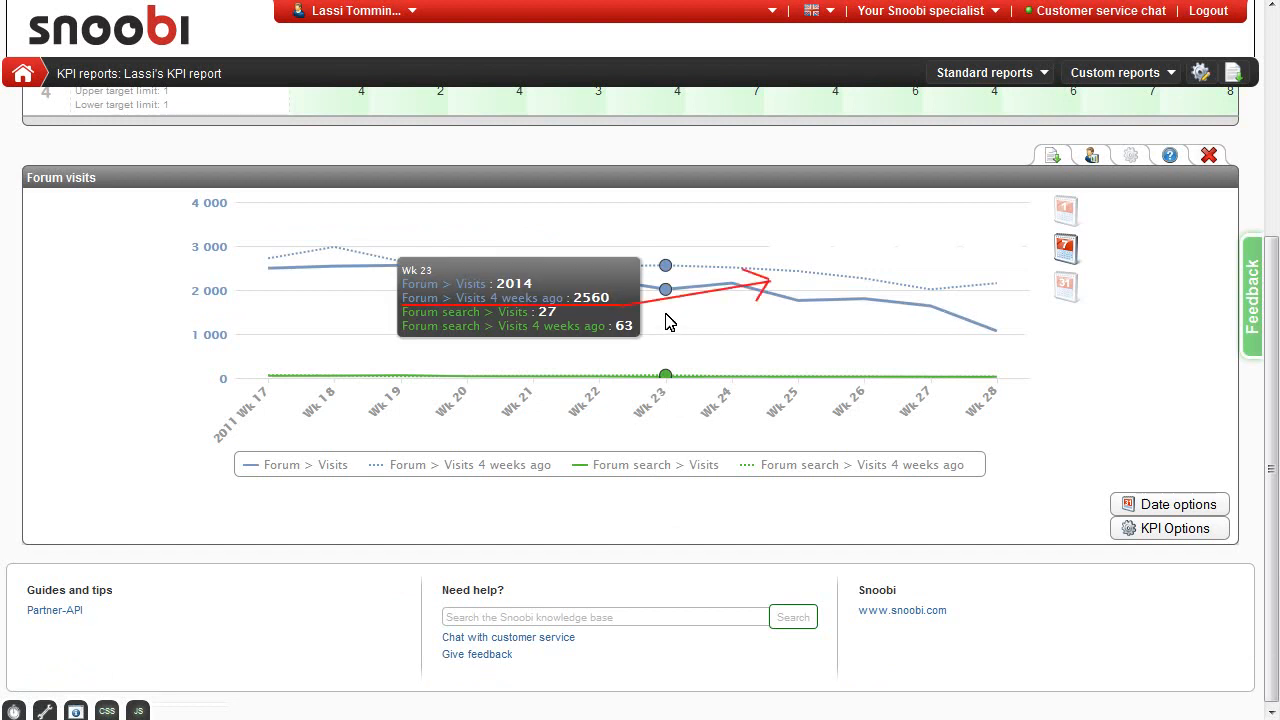
mouse_move(669, 324)
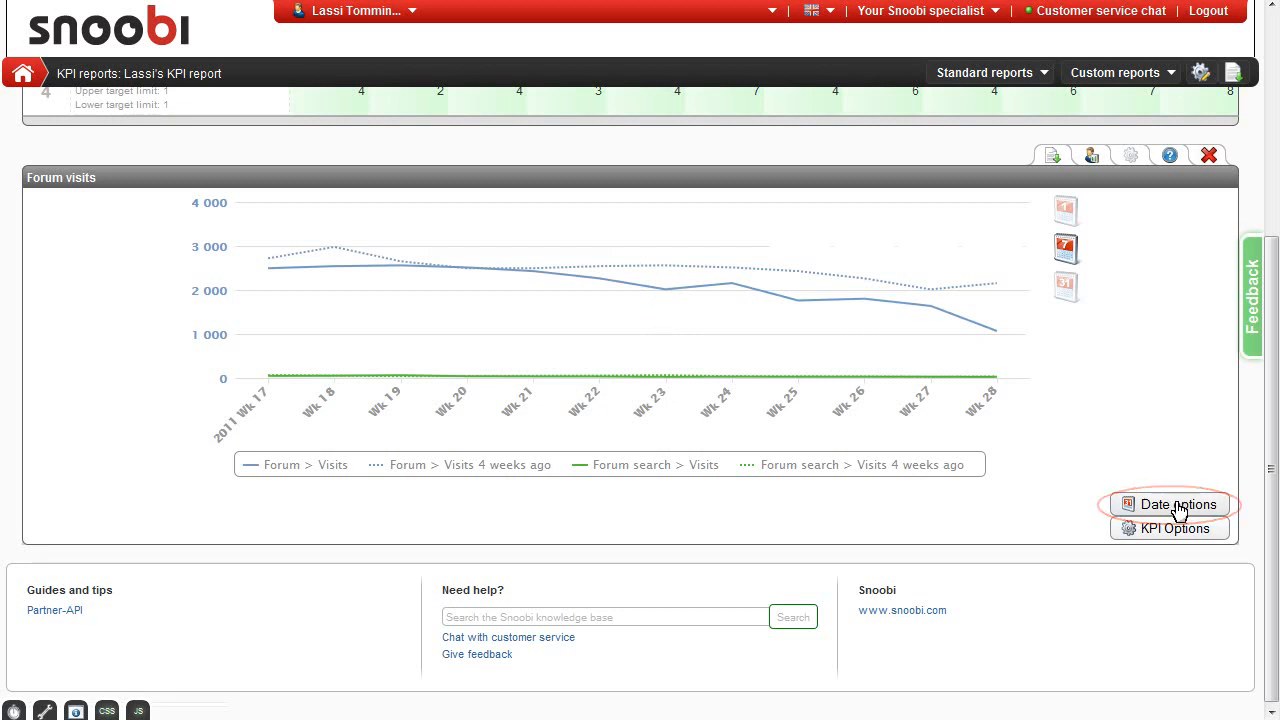
click(1169, 504)
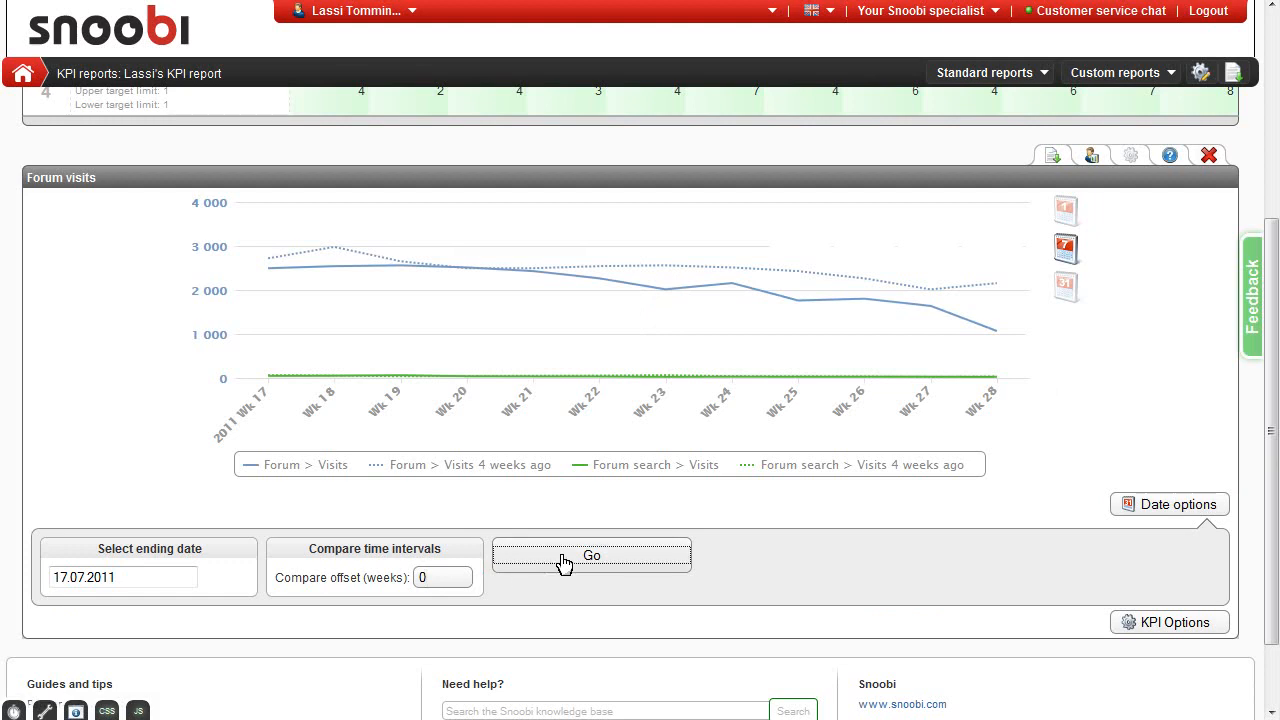
click(591, 556)
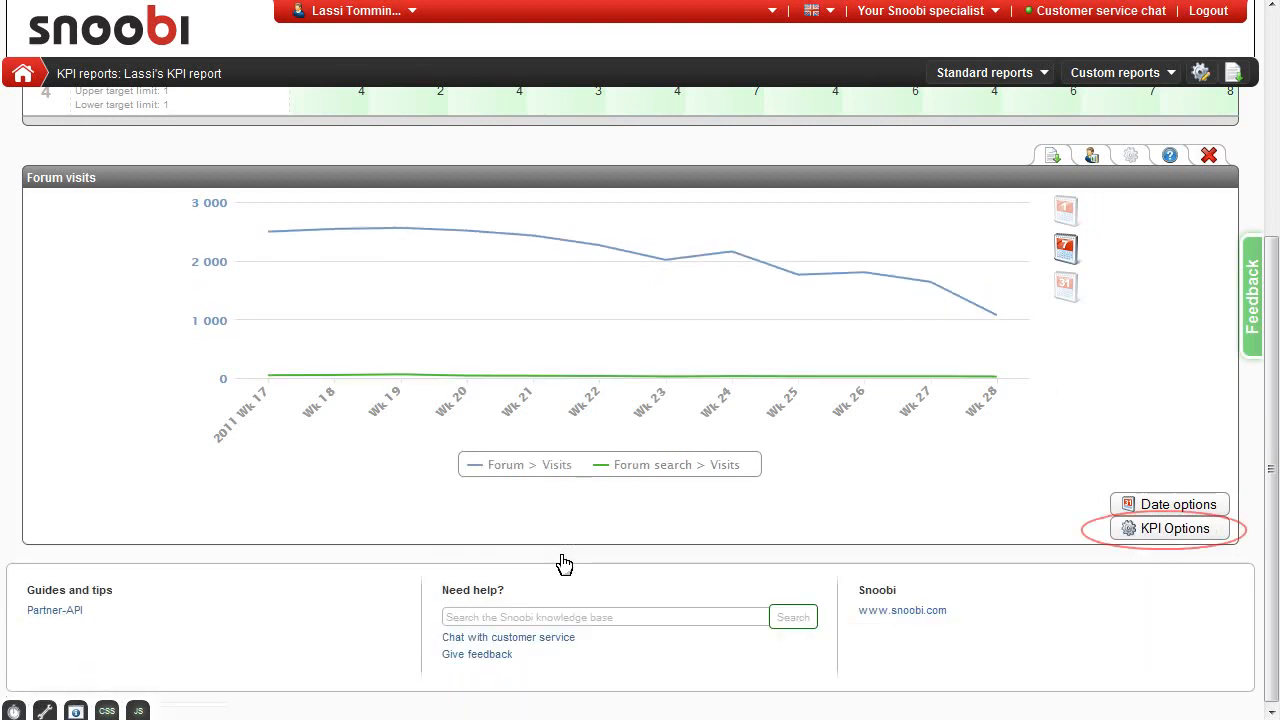
Step: Switch both Forum visit KPIs to bar chart type and reopen KPI Options
click(1172, 528)
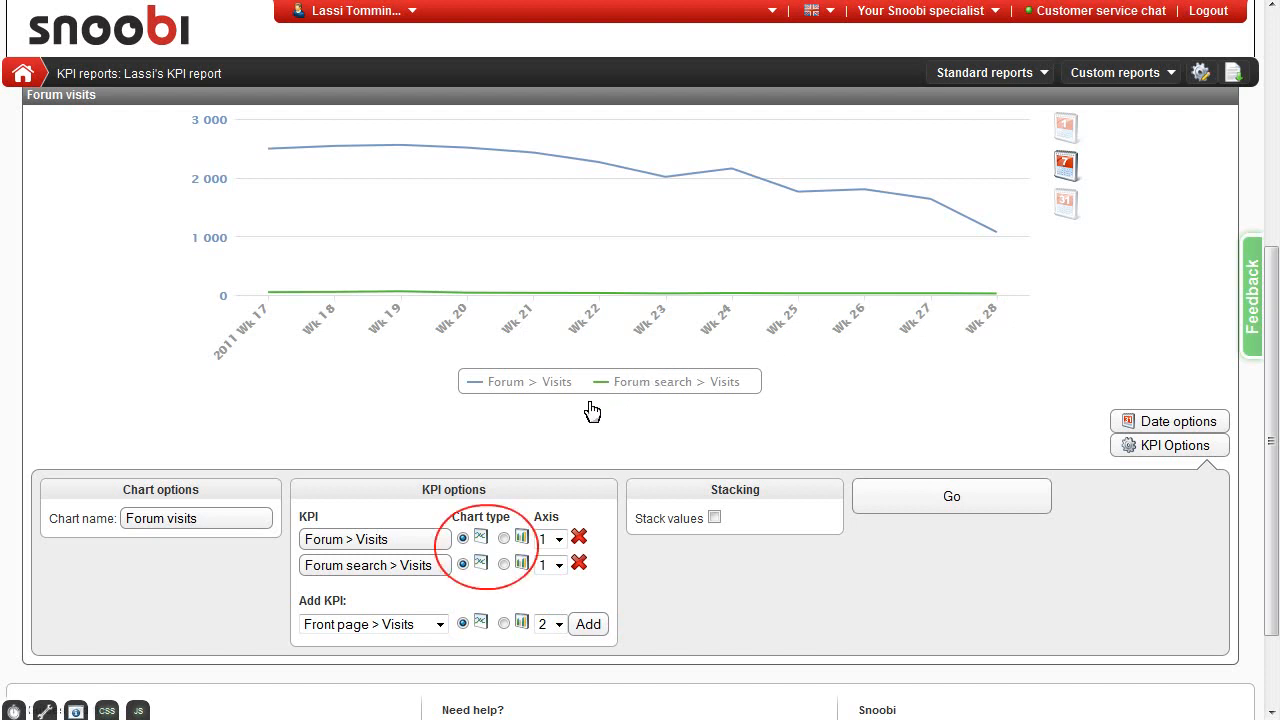
click(504, 564)
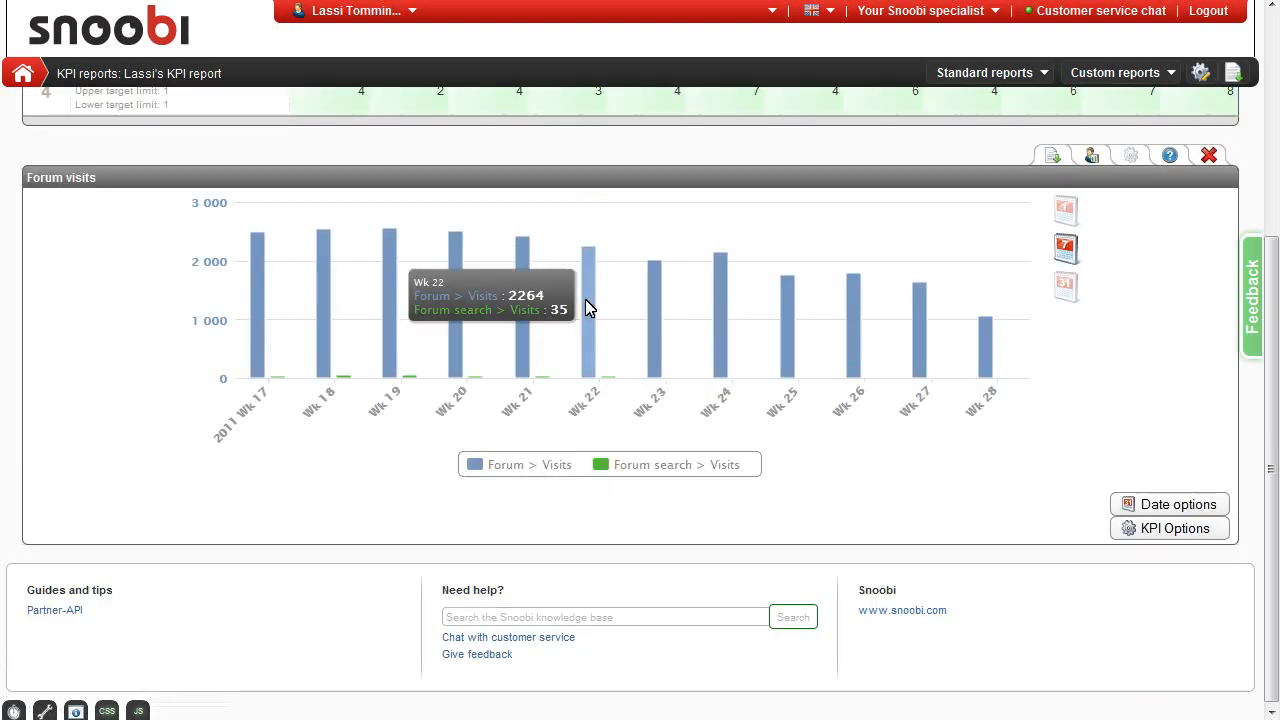
mouse_move(595, 302)
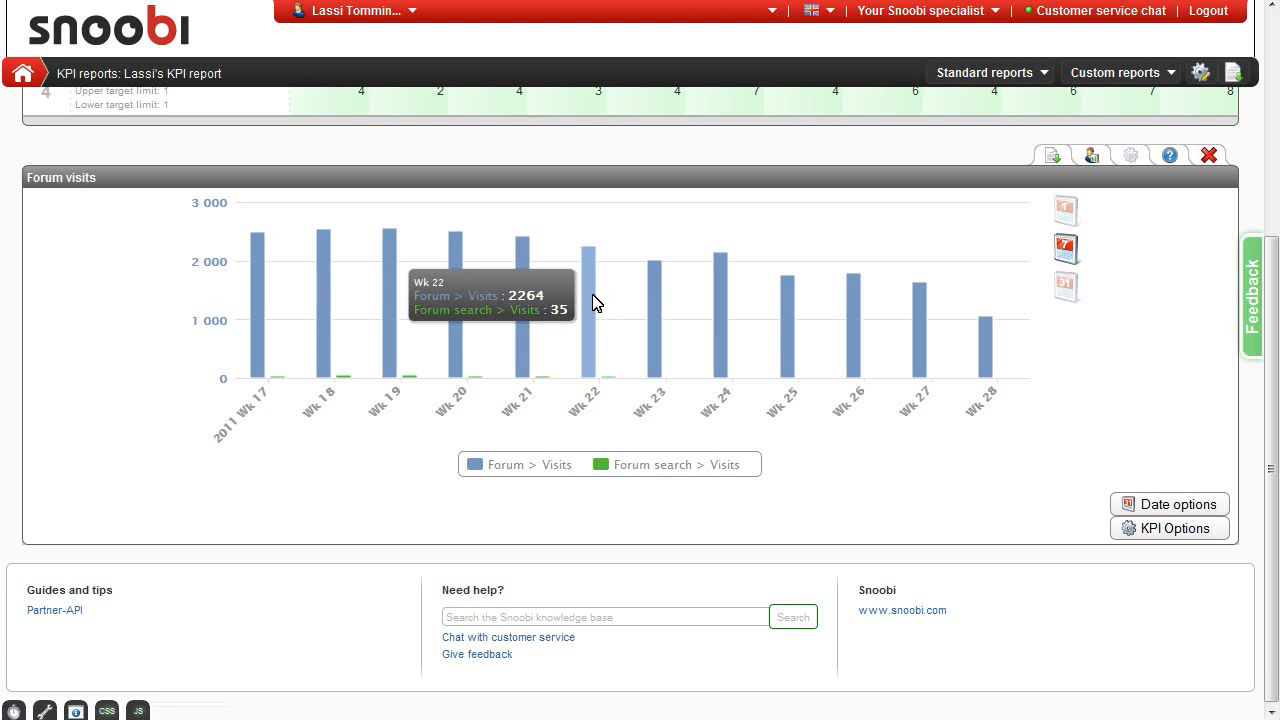
click(1177, 519)
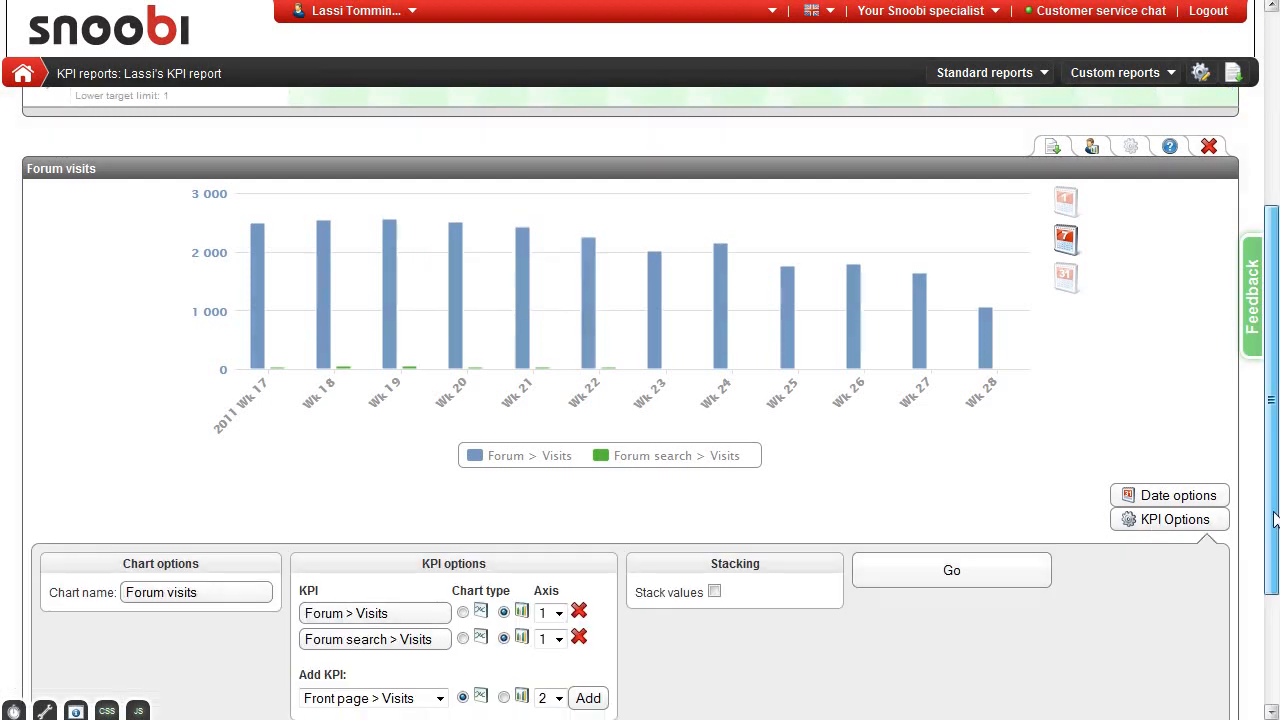
scroll(down, 3)
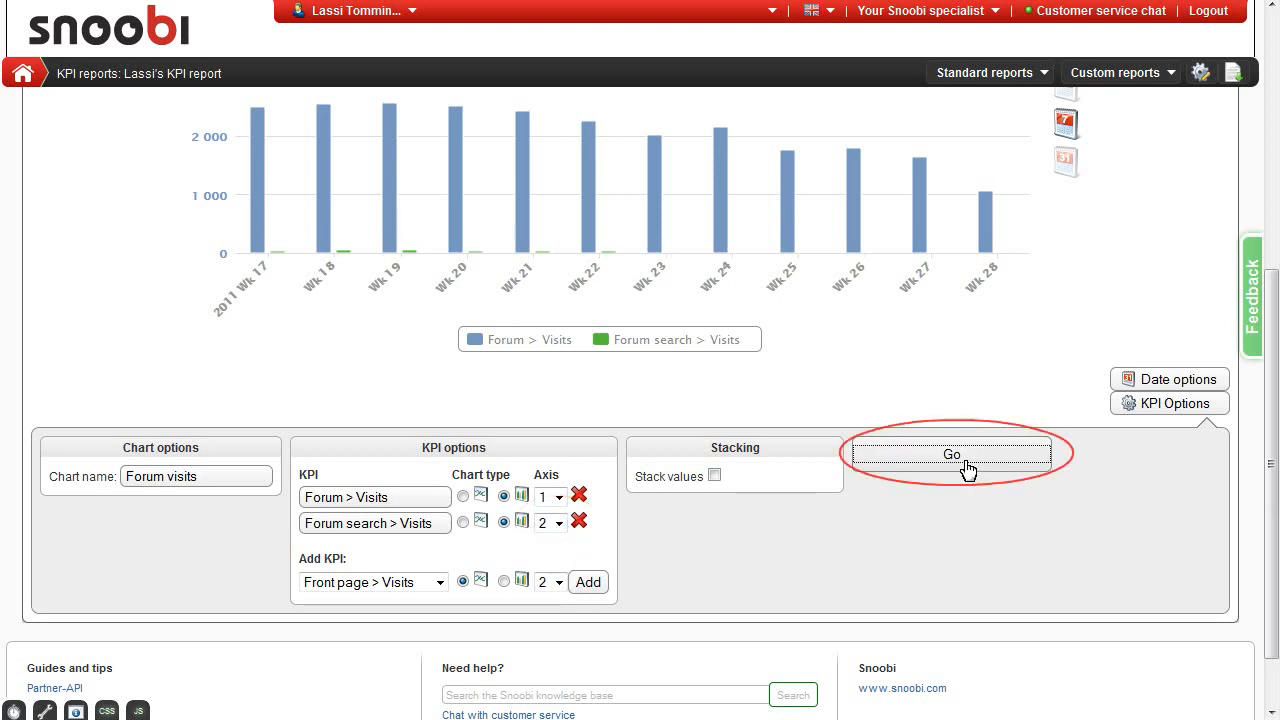
click(951, 454)
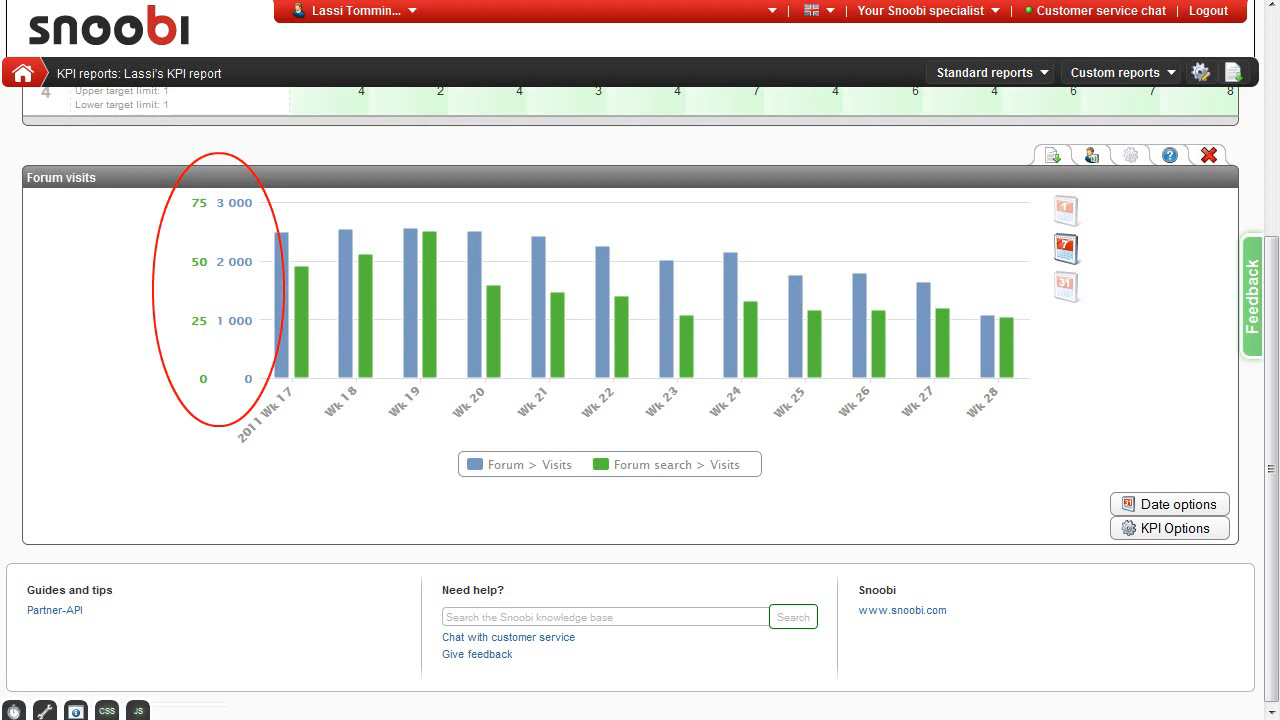
click(1169, 528)
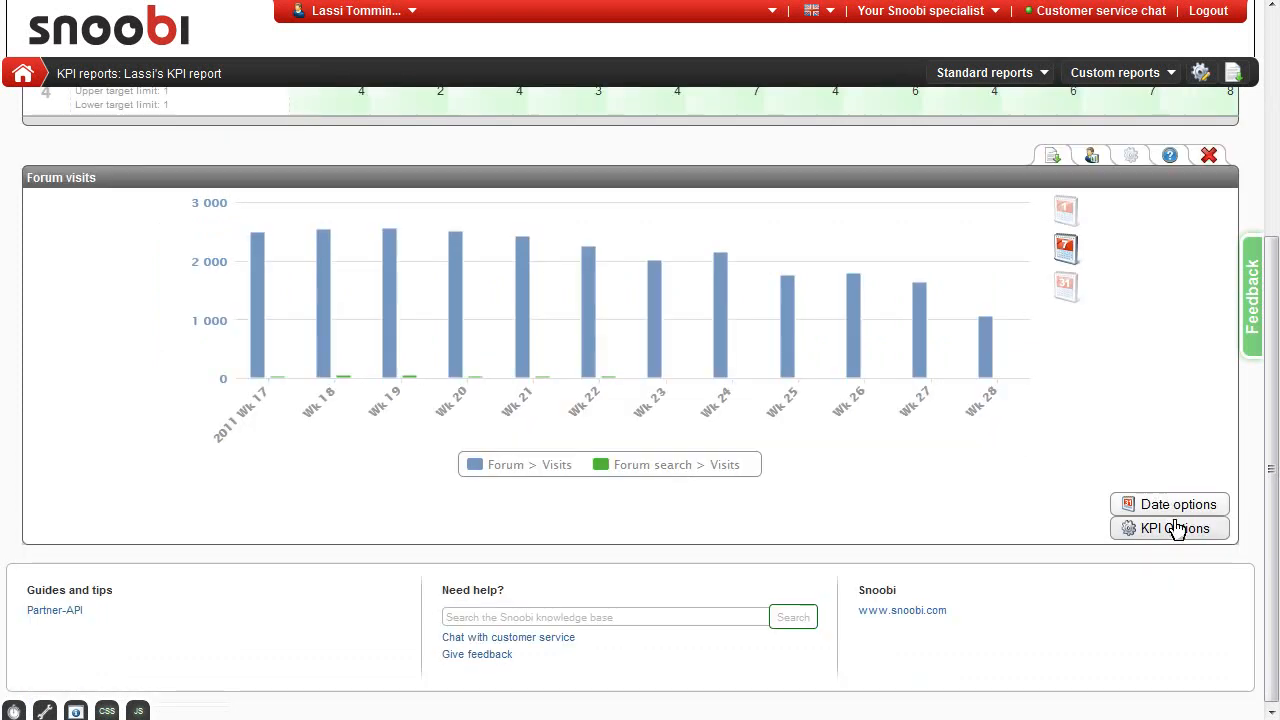
Step: Turn on Stack values for the Forum visits bars and show the PDF/PNG export options
click(1170, 528)
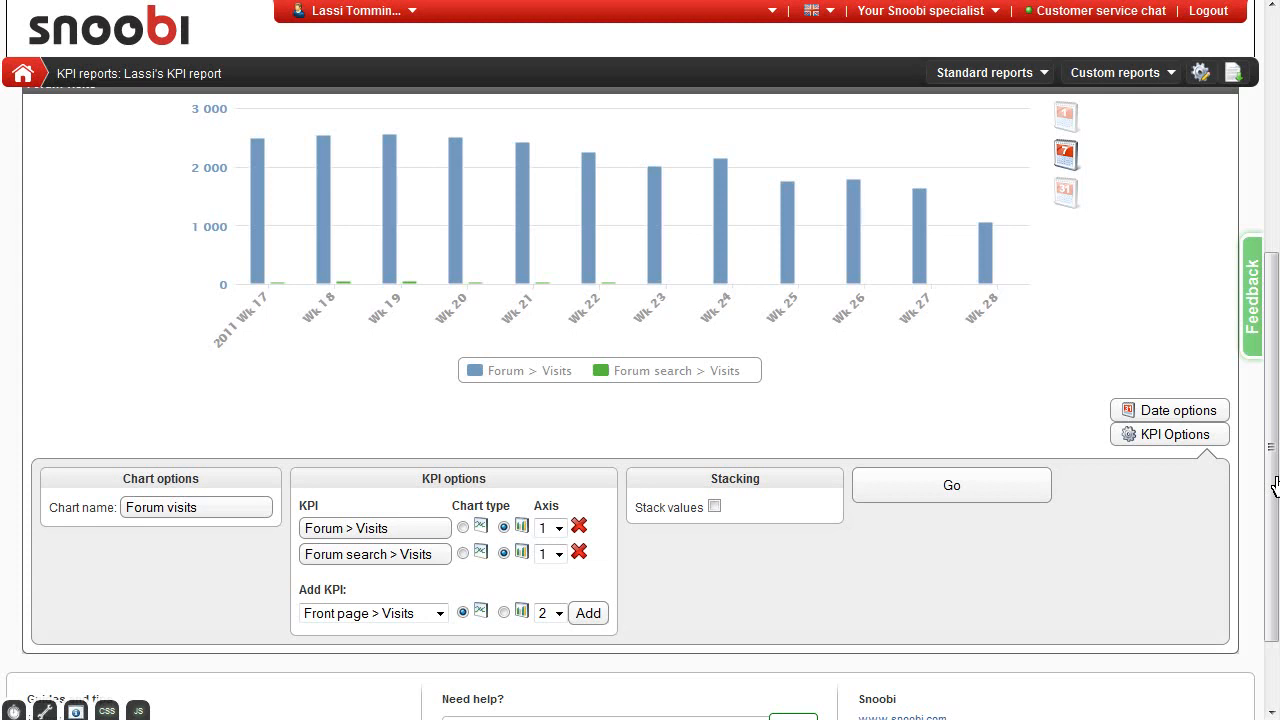
click(714, 506)
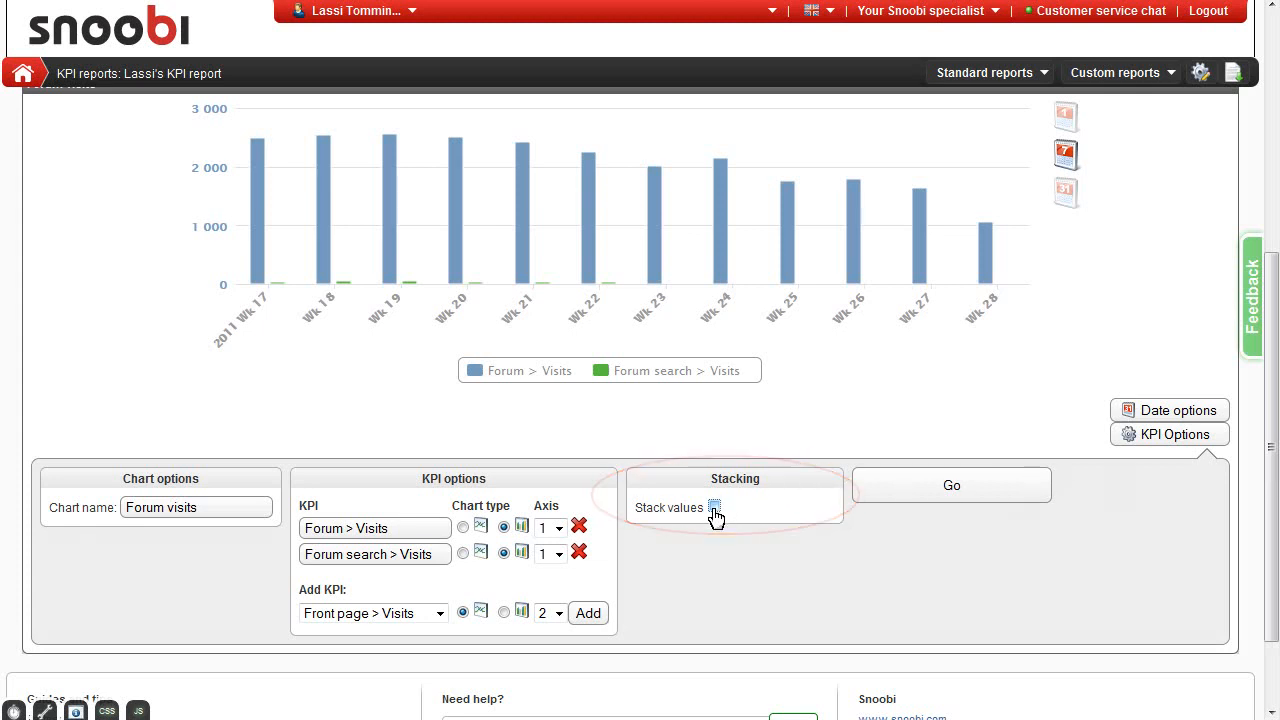
click(714, 507)
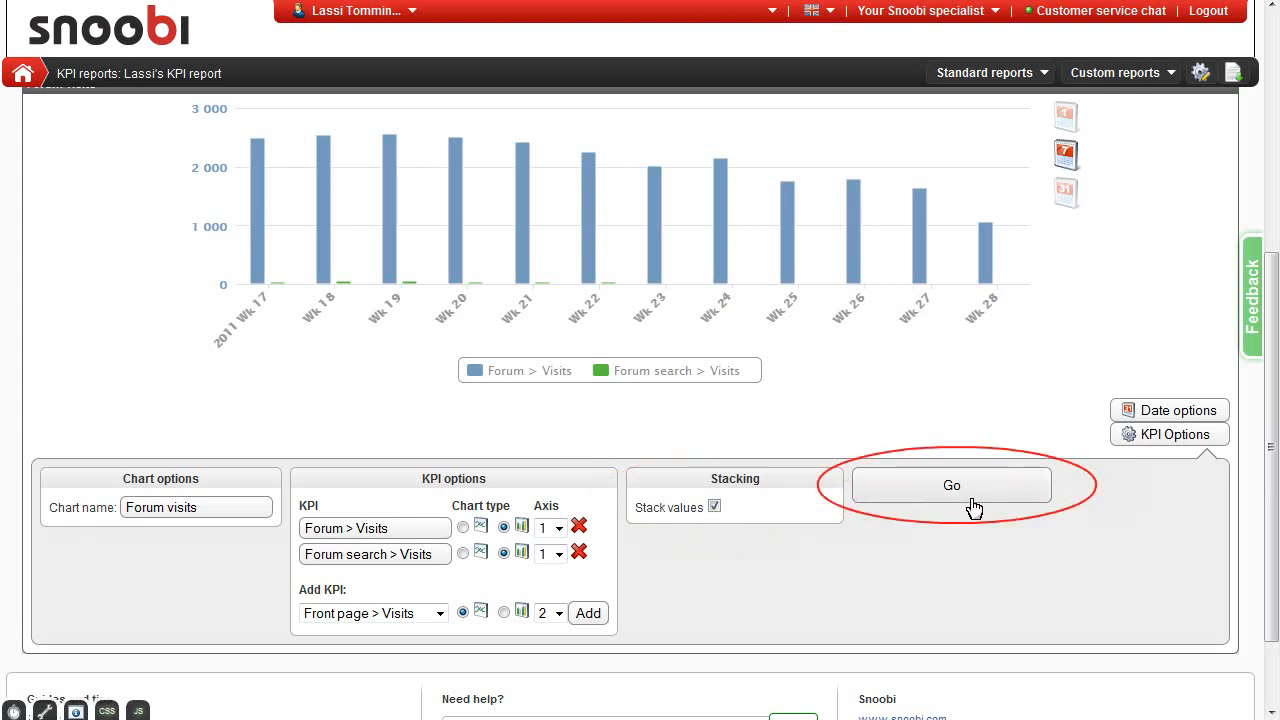
click(951, 485)
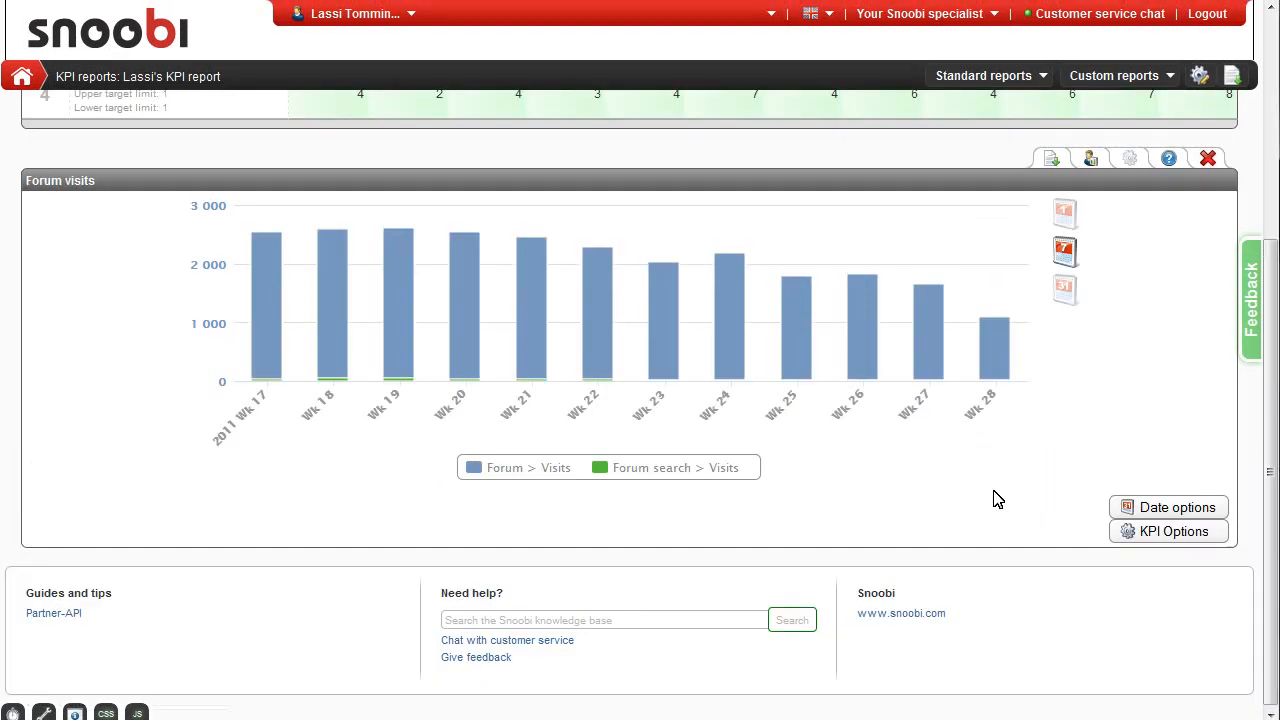
mouse_move(408, 381)
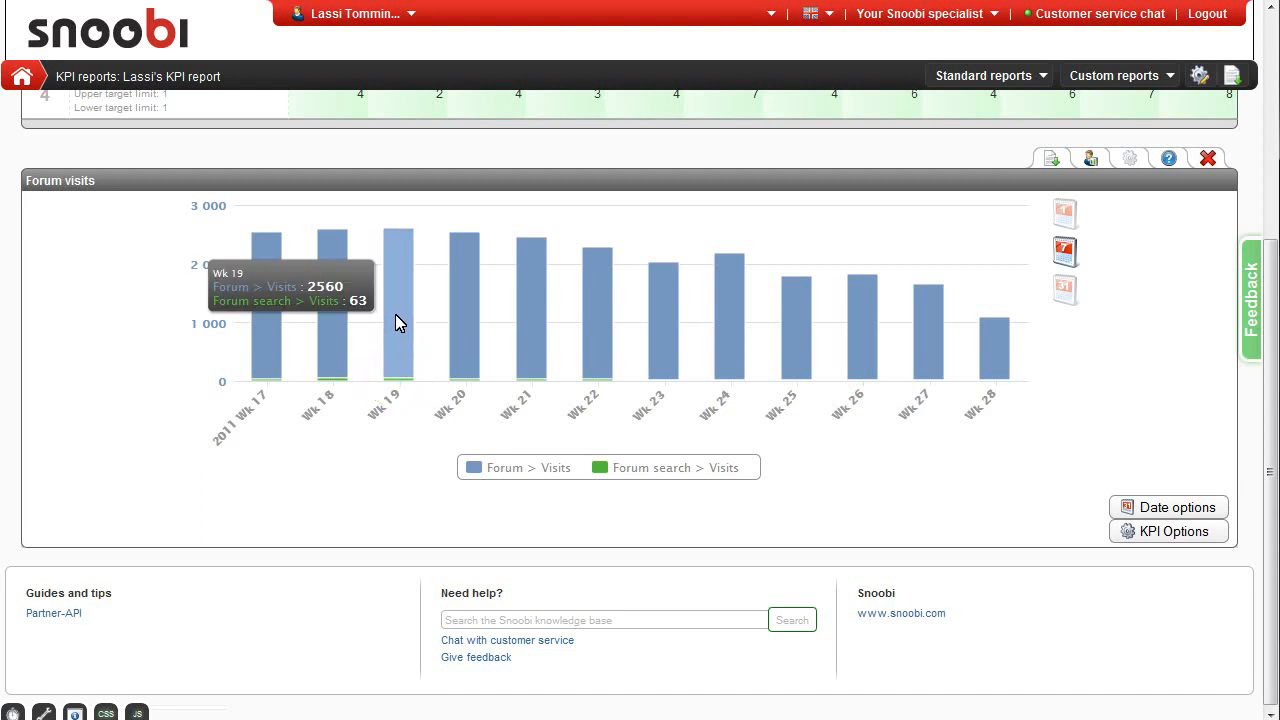
mouse_move(398, 323)
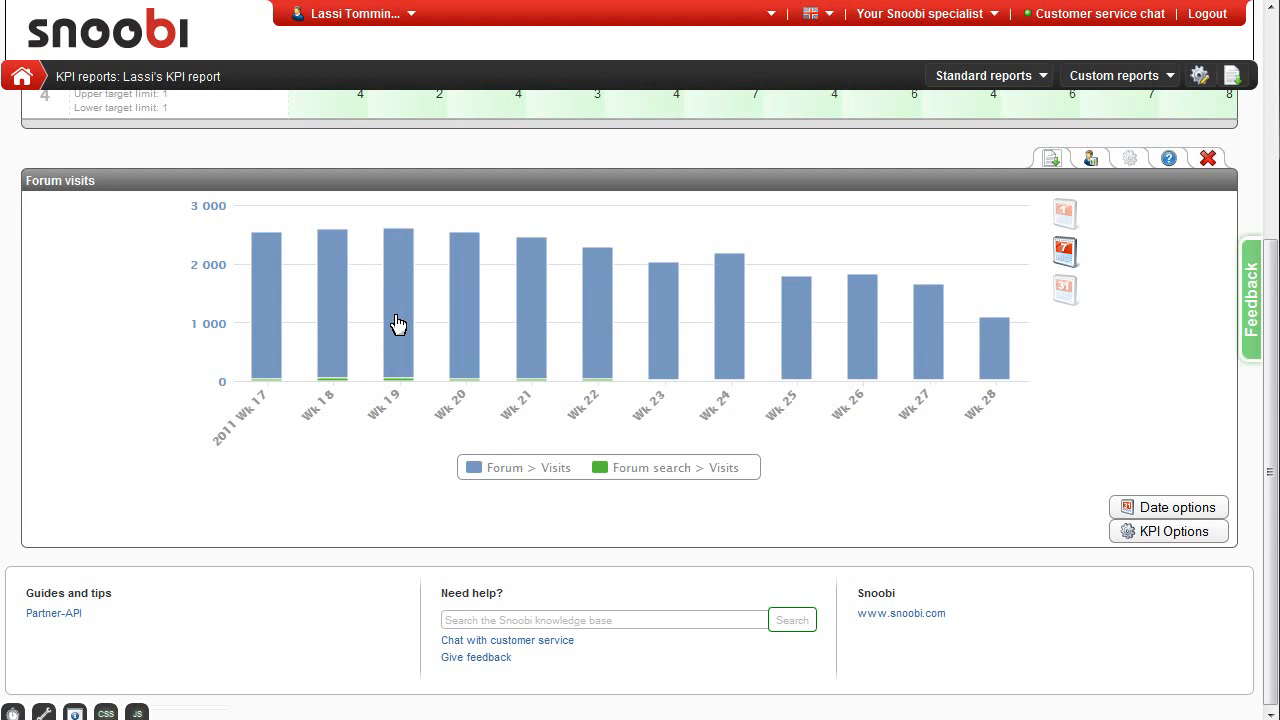
click(1051, 158)
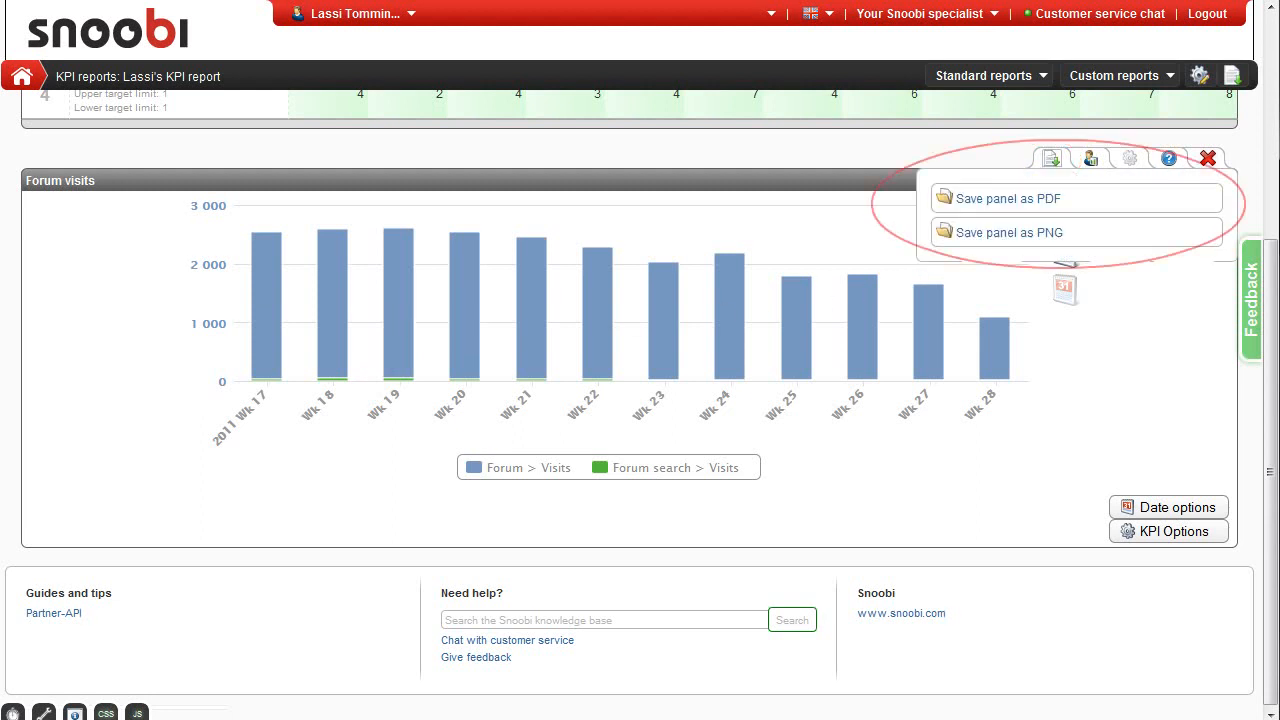